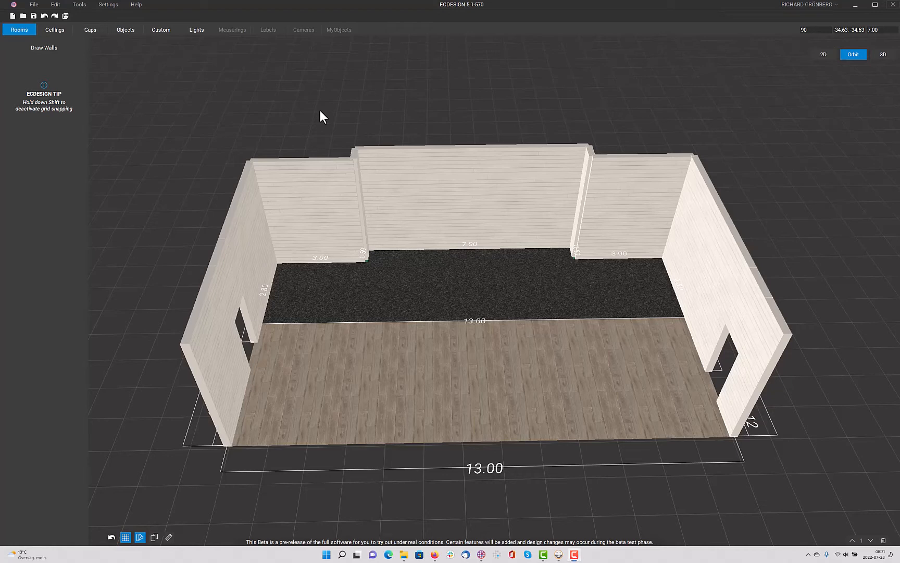
- Switch the empty room to the 3D view showing the default ceiling lights on the walls
click(437, 289)
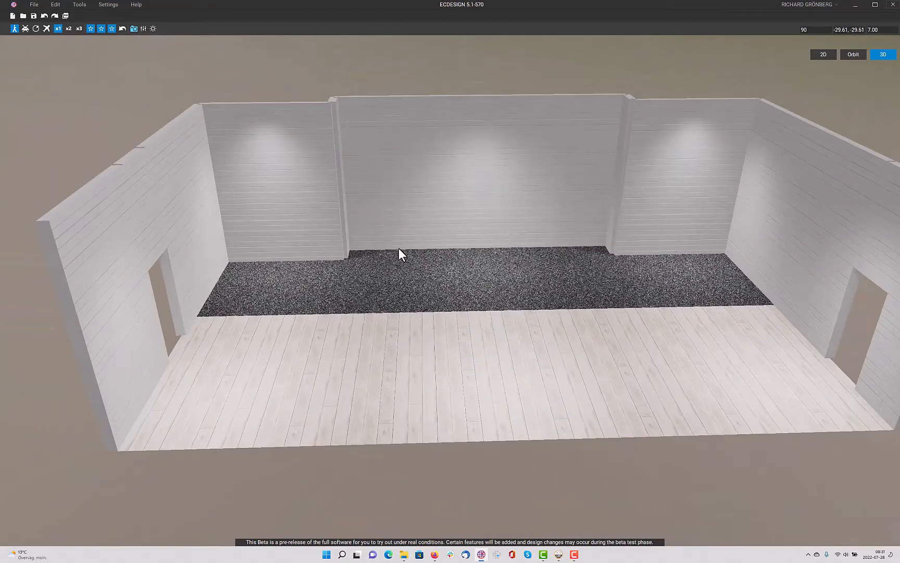
- Choose the Evening lighting preset in Render Options, then return to the Orbit editing view
click(153, 29)
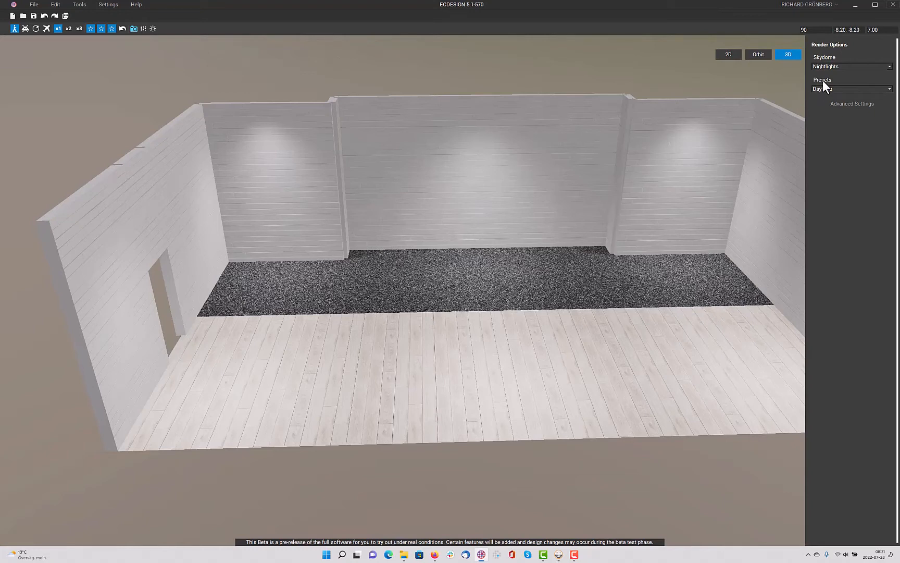
click(850, 89)
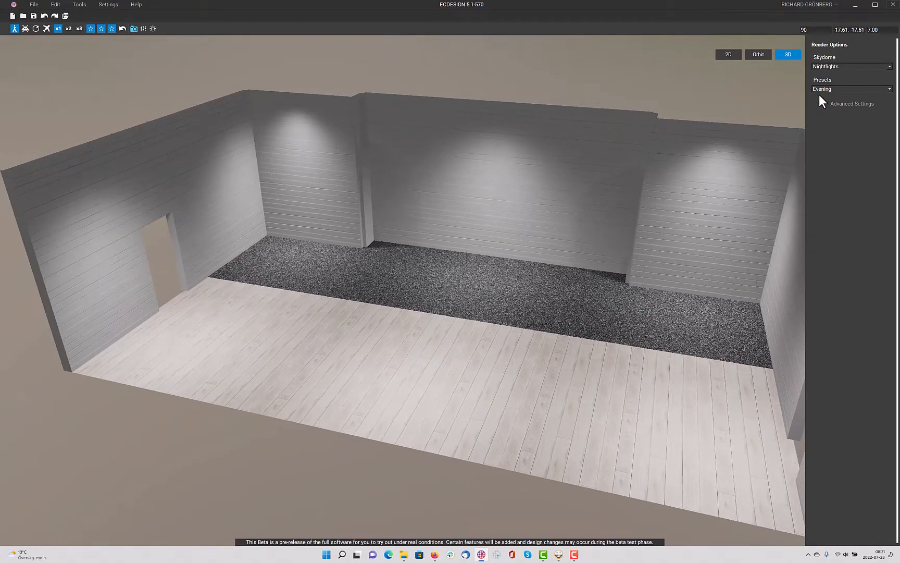
click(852, 88)
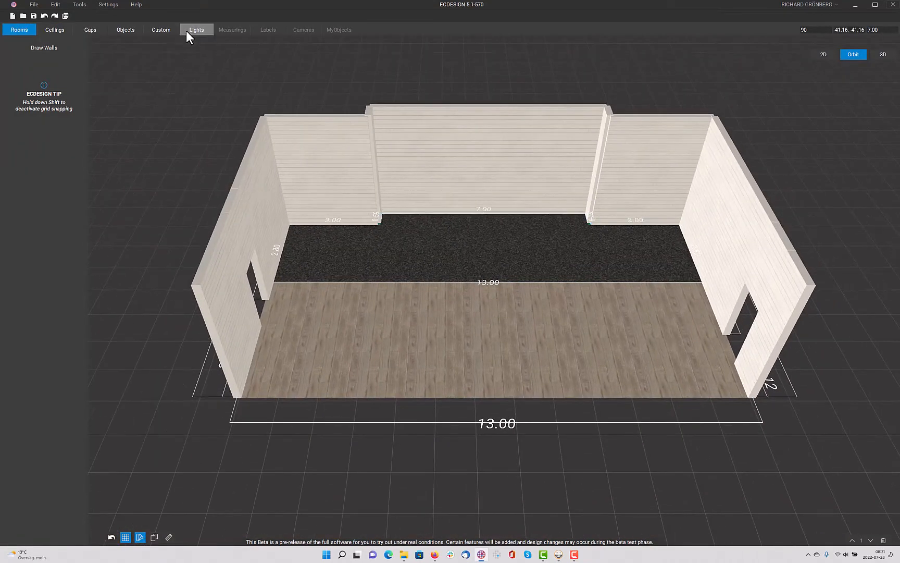
- Unlock the six ceiling lights in the Lights tab so the centre back-wall light is editable
click(196, 29)
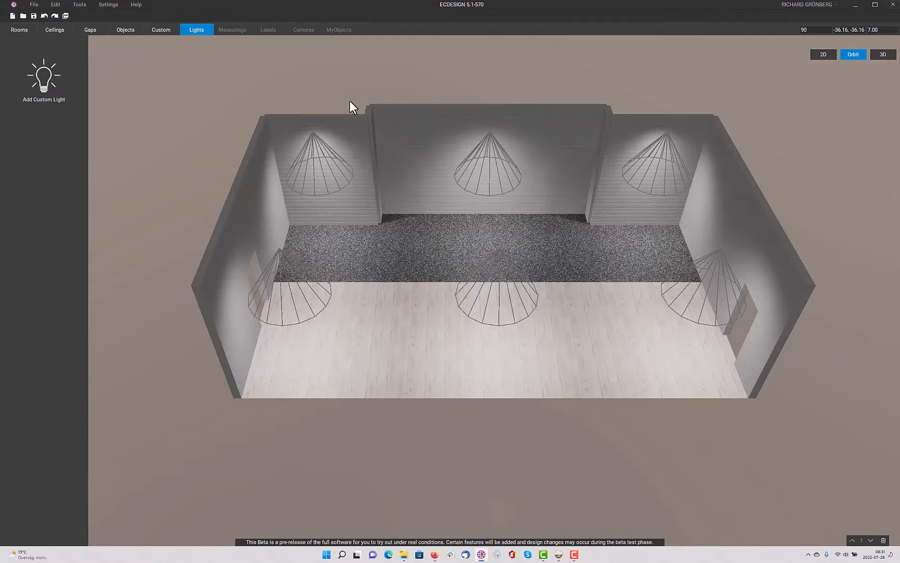
mouse_move(487, 150)
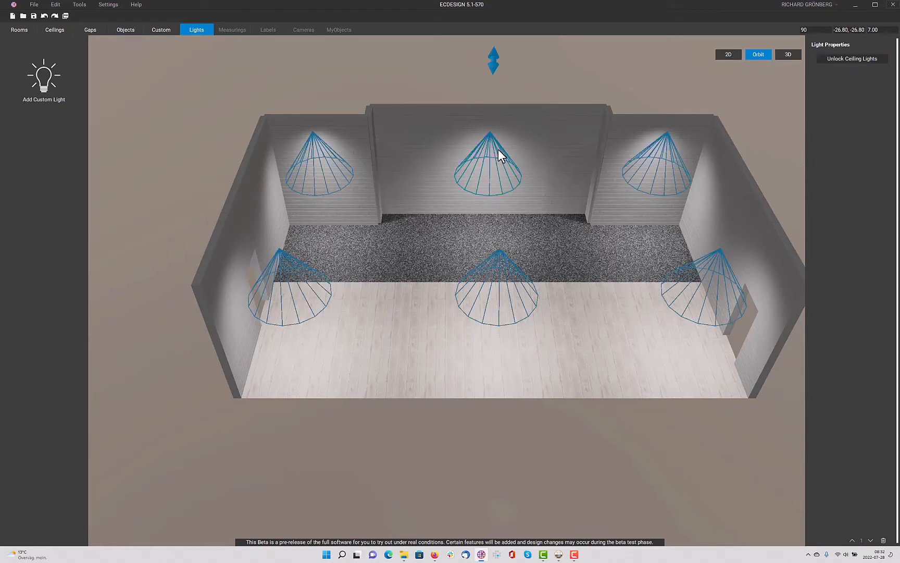
click(488, 160)
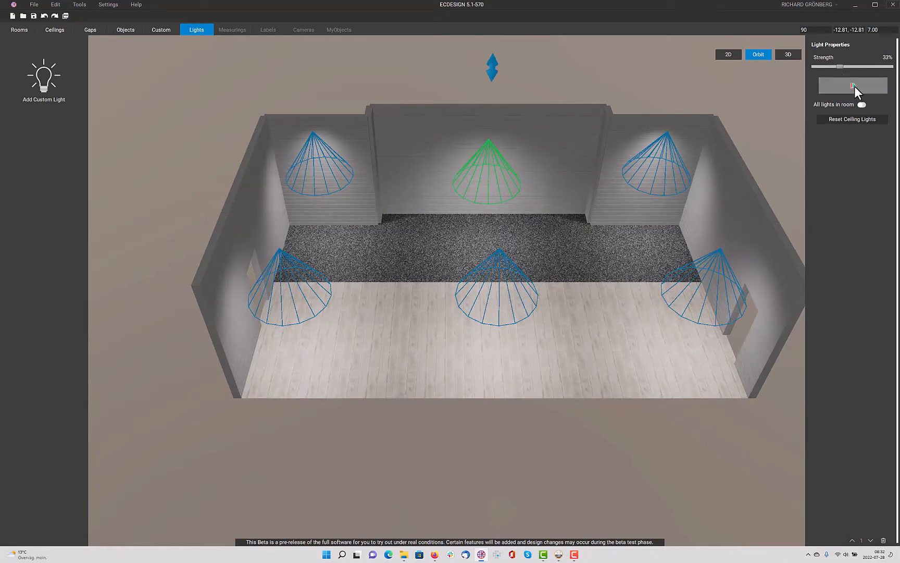
- Colour the centre back-wall light orange (#ffaa00) at 62% strength and preview it in 3D
click(852, 86)
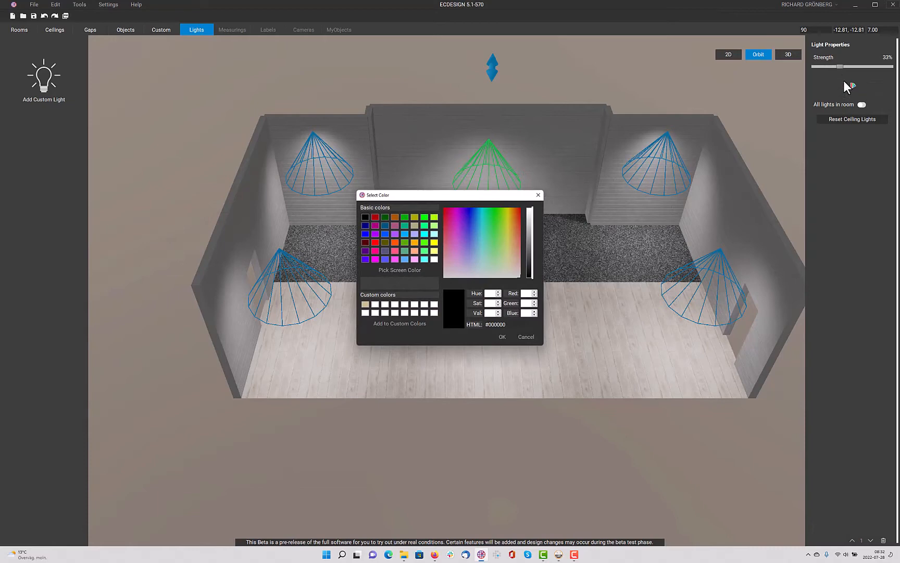
click(517, 211)
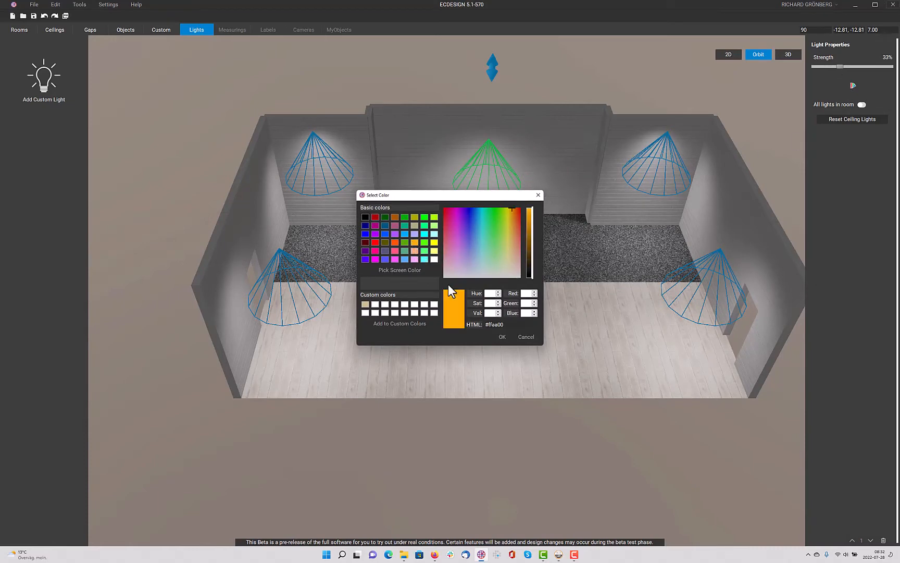
click(501, 336)
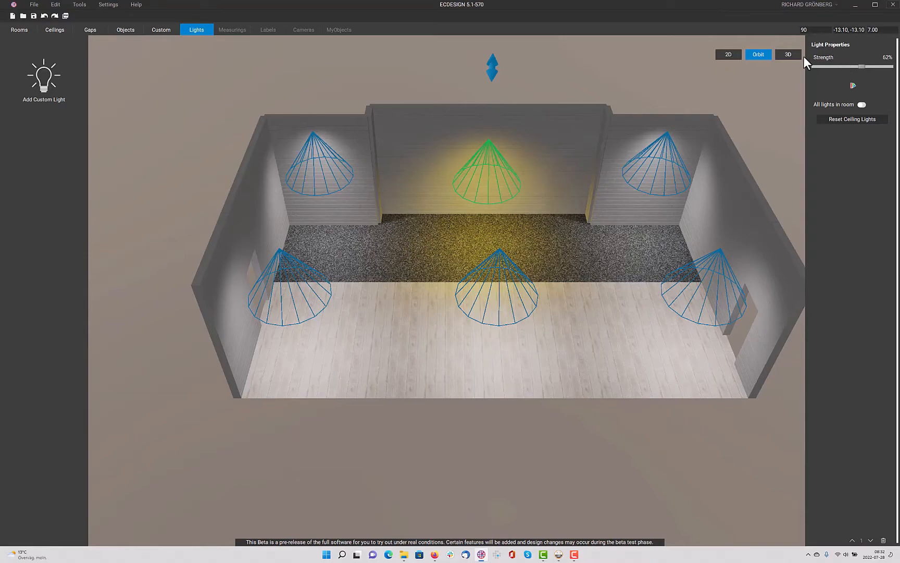
click(787, 54)
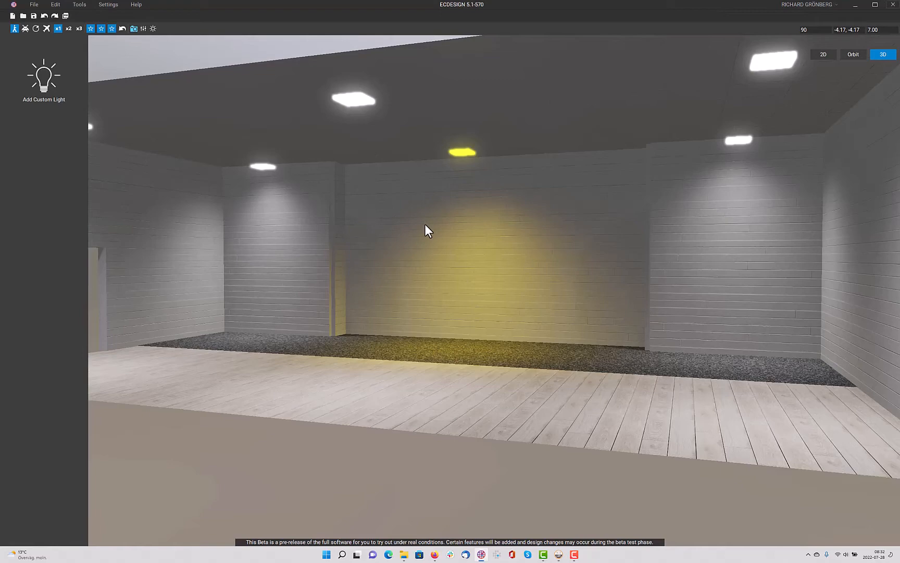
- Place a custom light near the left back wall, preview it, then load the furnished gym layout
click(853, 55)
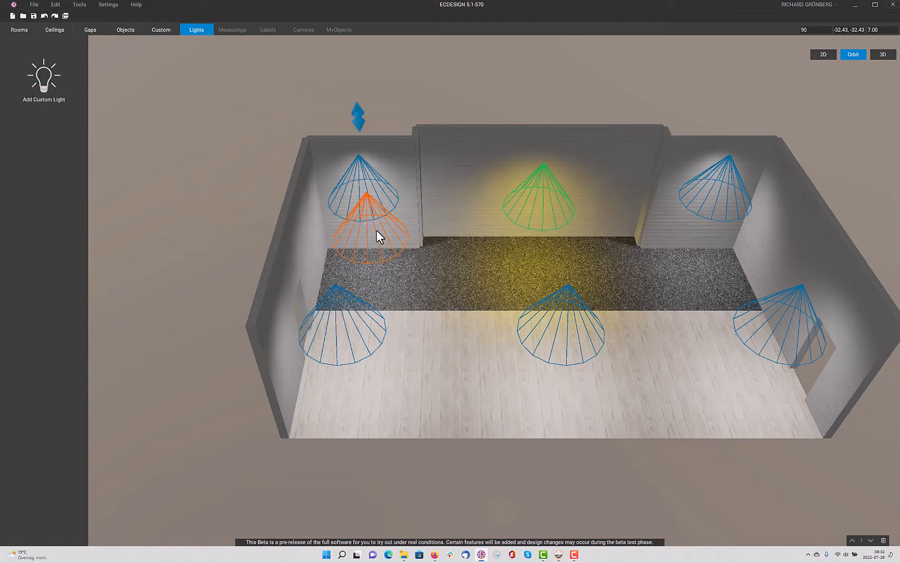
click(368, 194)
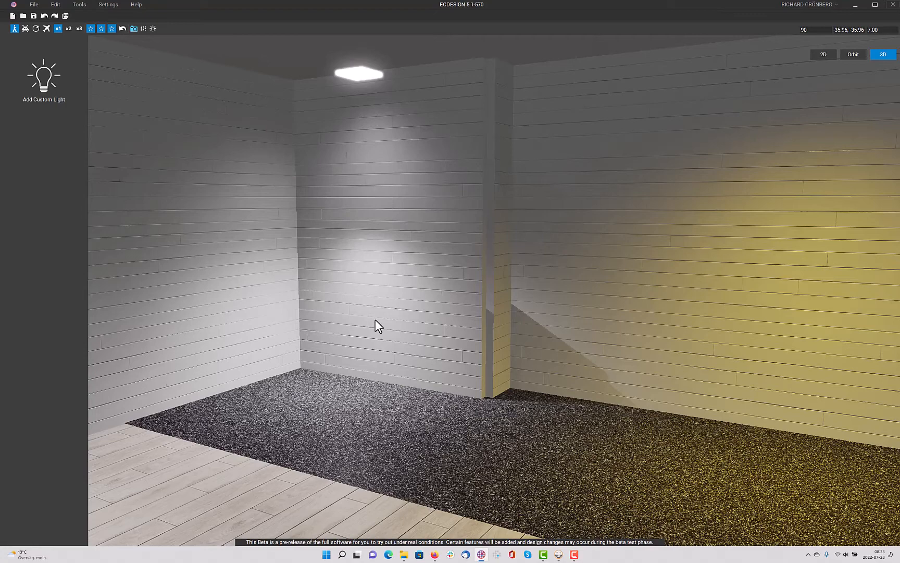
mouse_move(608, 194)
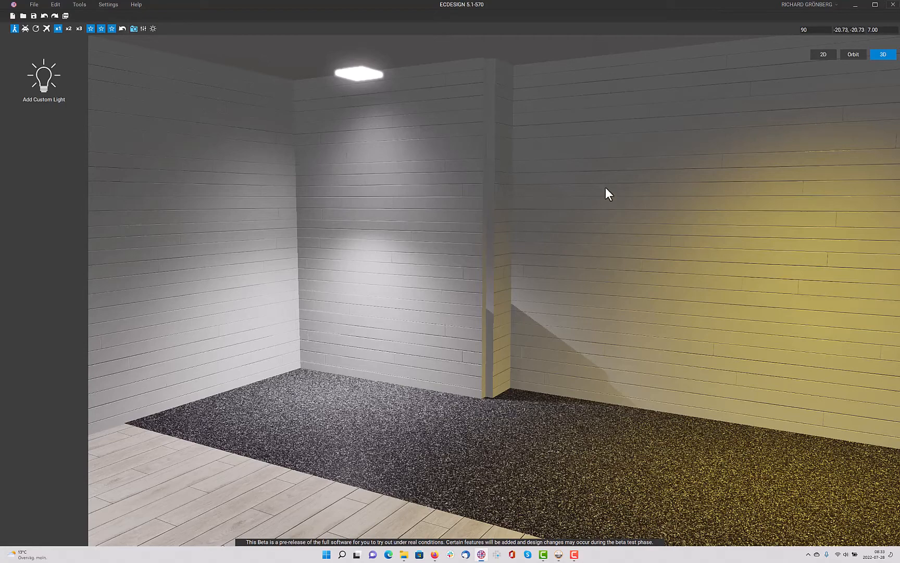
click(853, 54)
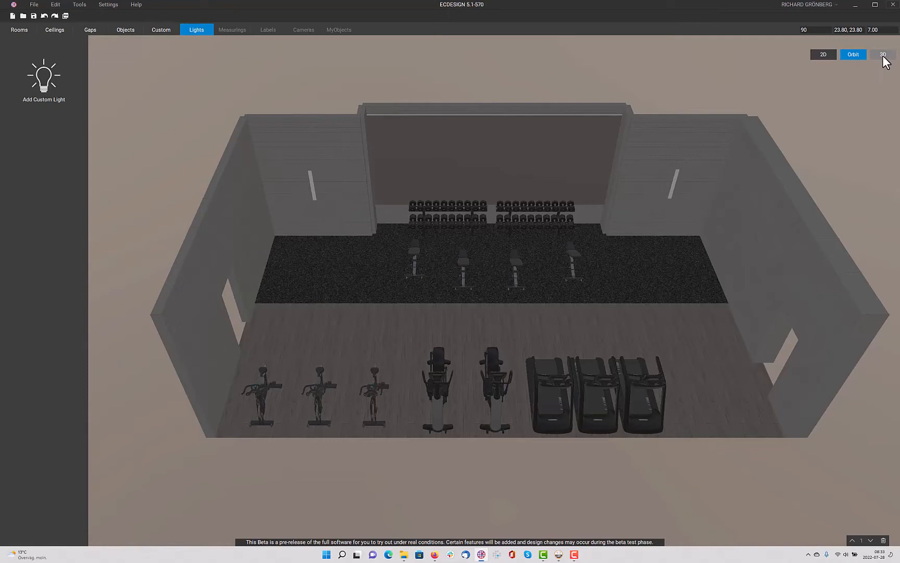
- Add custom spotlights on the left wall and above the dumbbell racks
click(883, 55)
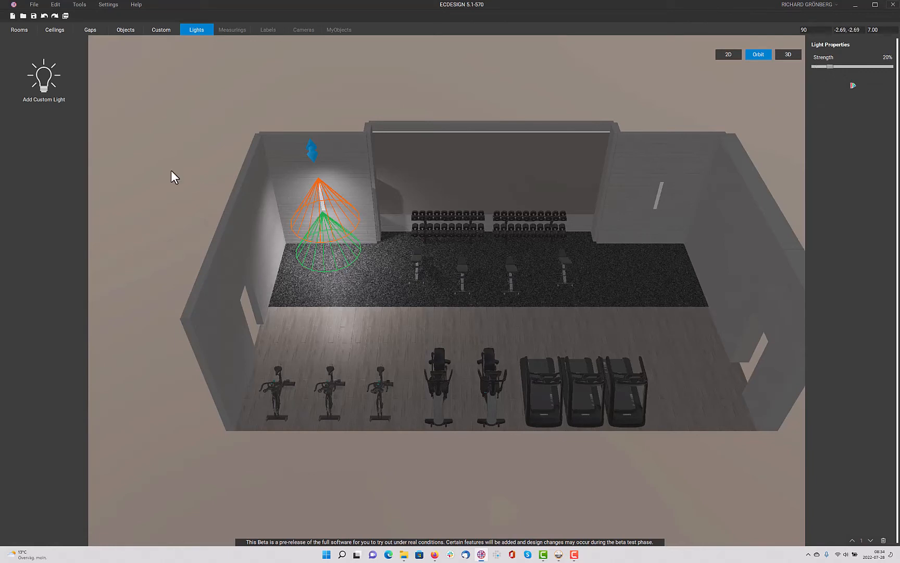
click(454, 293)
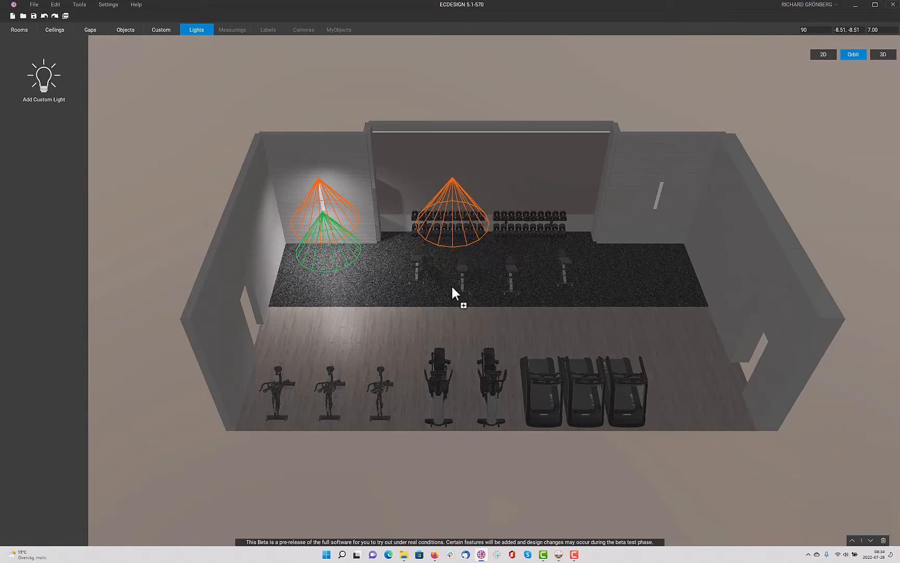
click(449, 218)
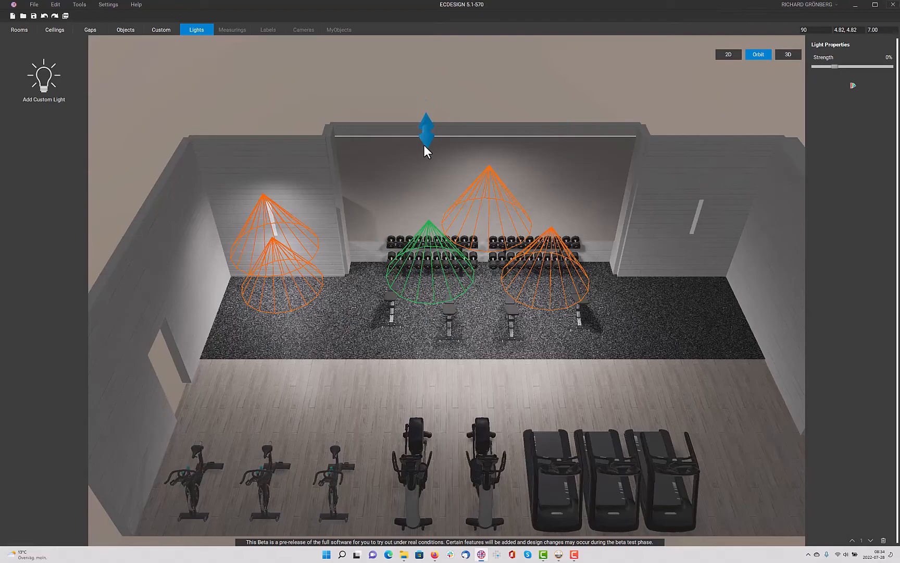
- In the 2D plan, recolour one dumbbell-rack light red (#db2d4e)
click(823, 54)
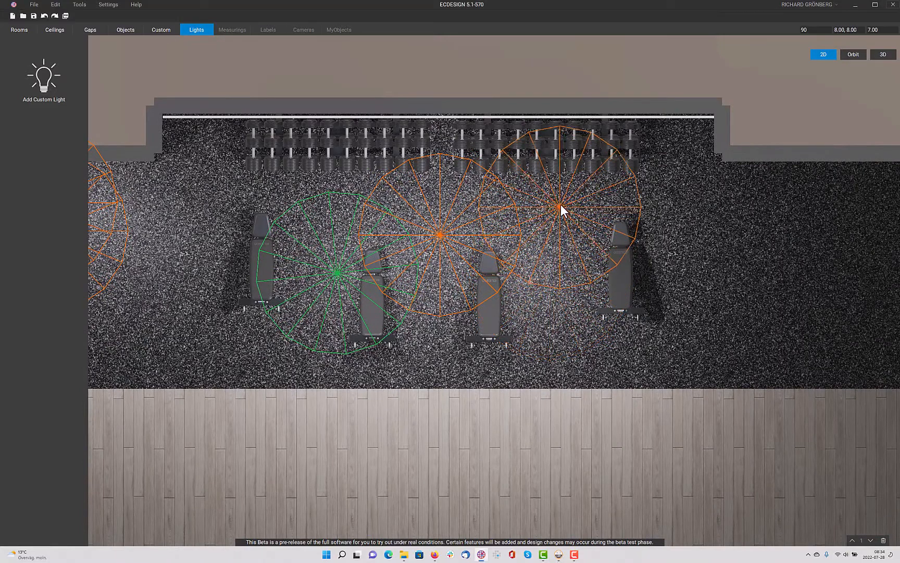
click(557, 206)
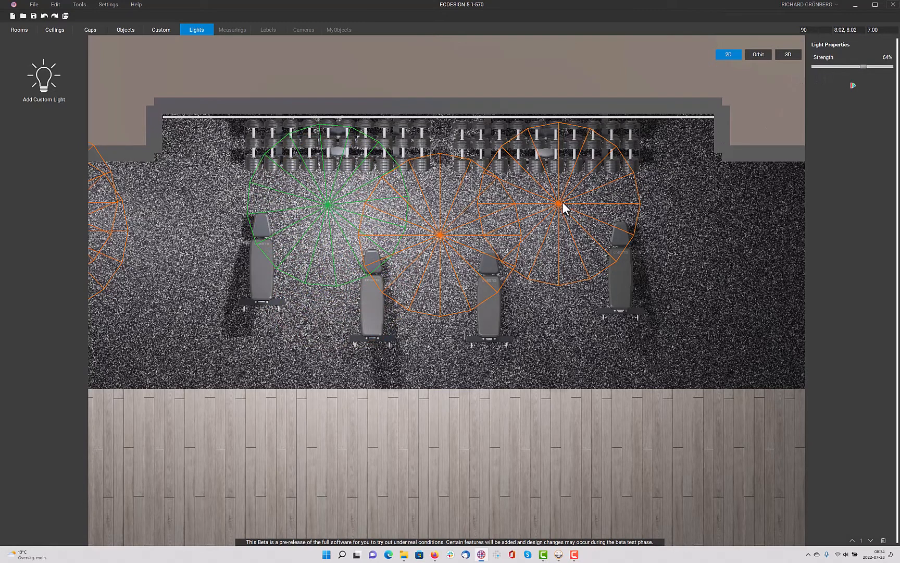
click(558, 204)
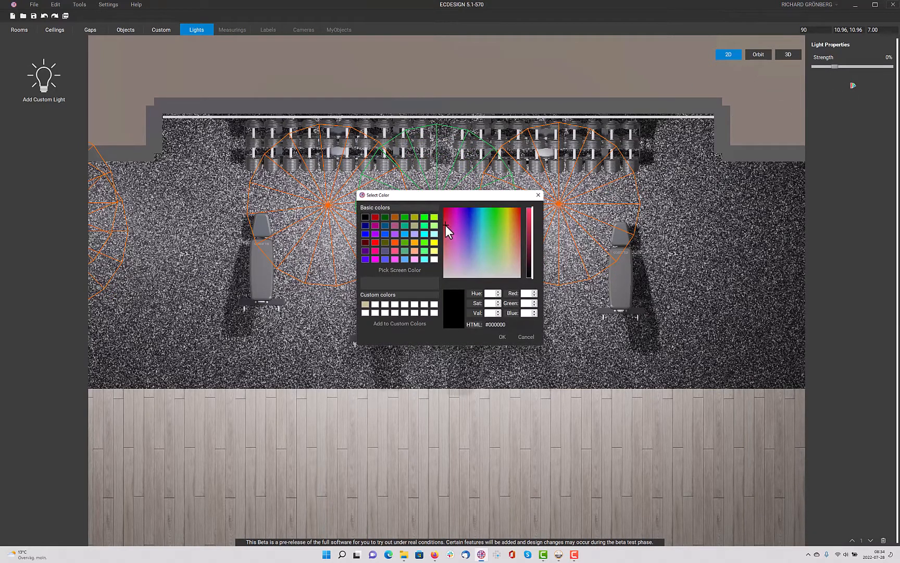
mouse_move(534, 229)
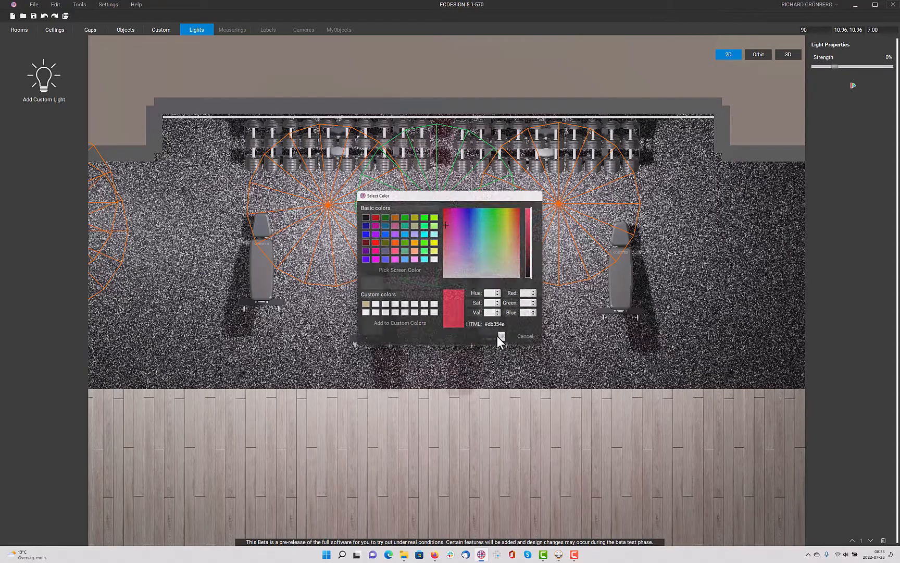
click(501, 336)
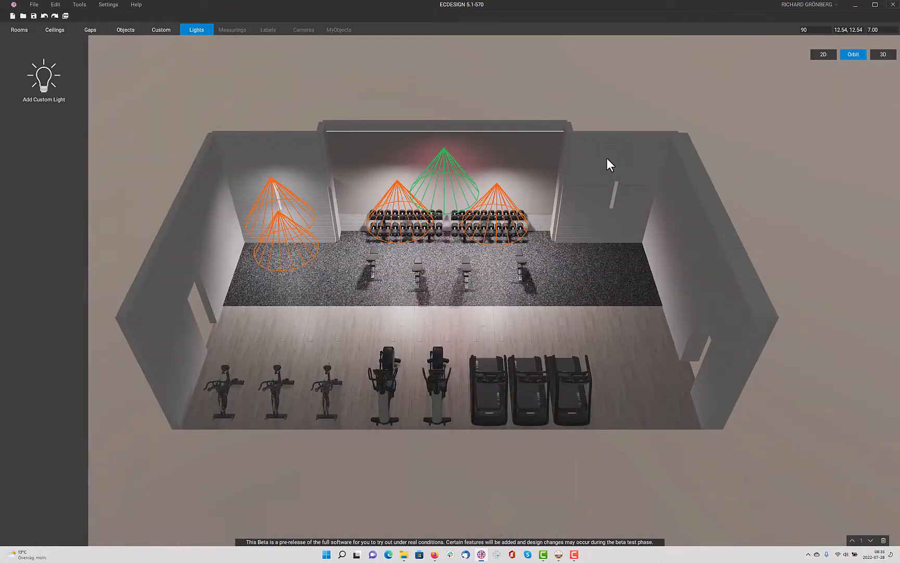
- Preview the red accent in 3D, then place lights over the cardio row and right wall
click(883, 54)
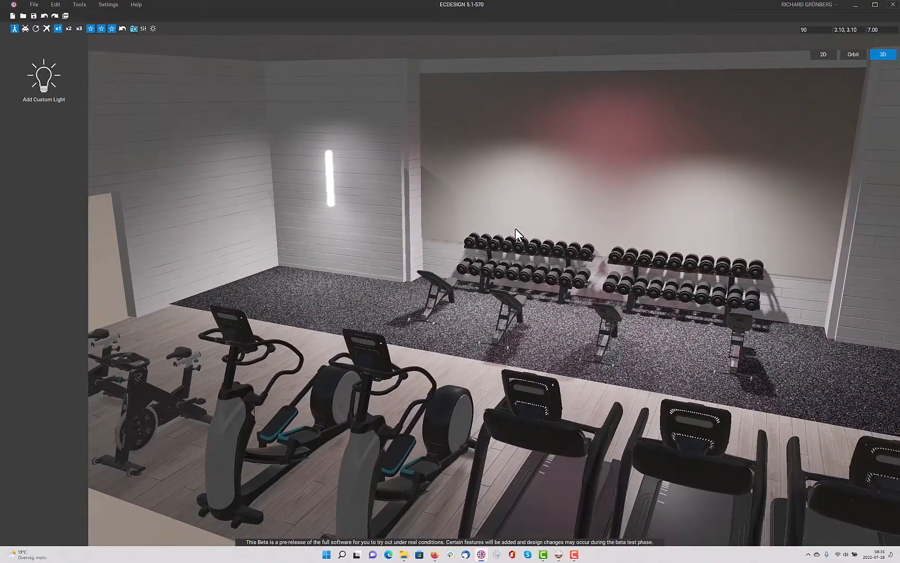
click(852, 54)
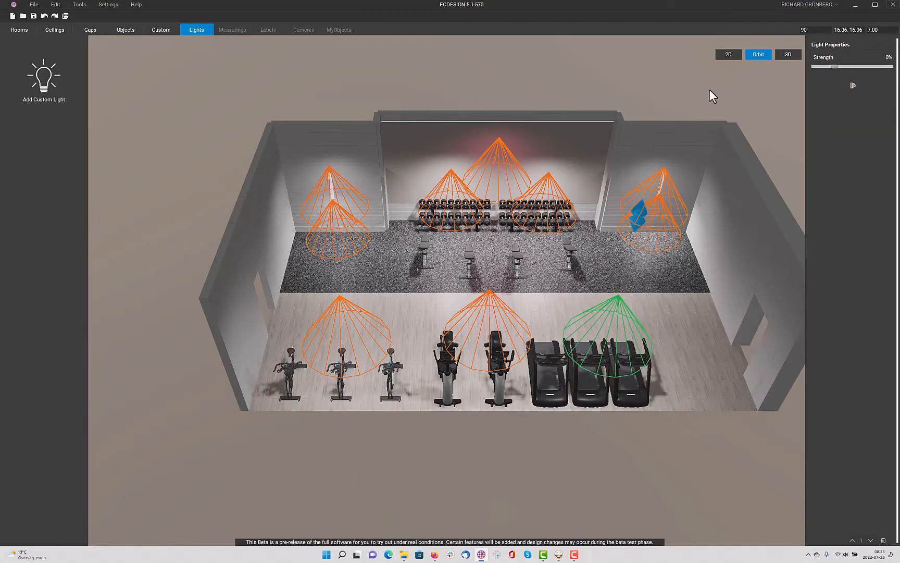
- Move the treadmill light into line with the other cardio lights and view the gym in 3D
click(727, 54)
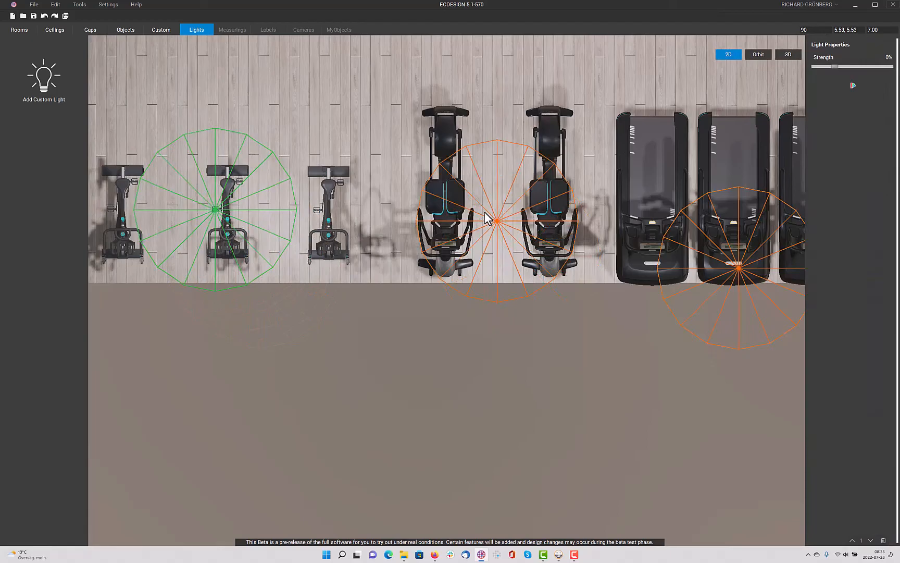
click(735, 218)
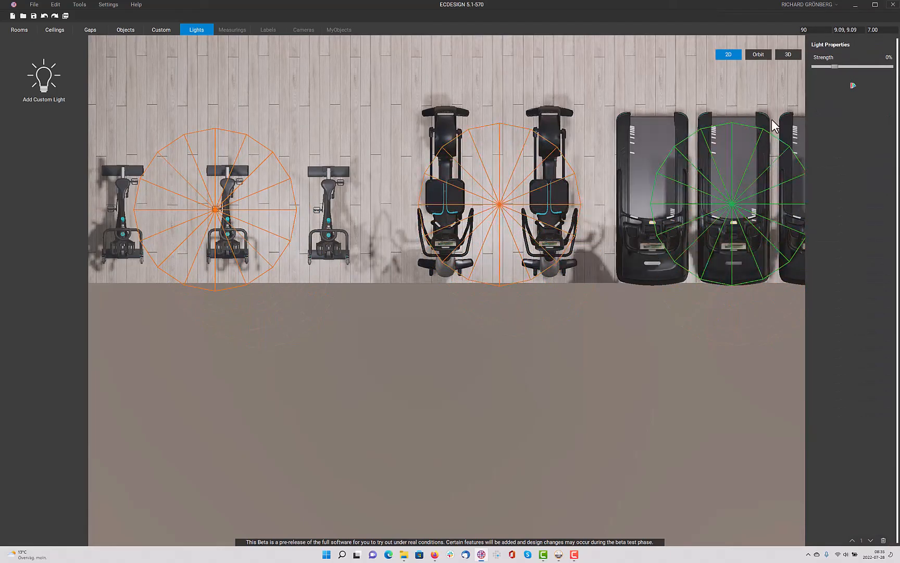
click(787, 54)
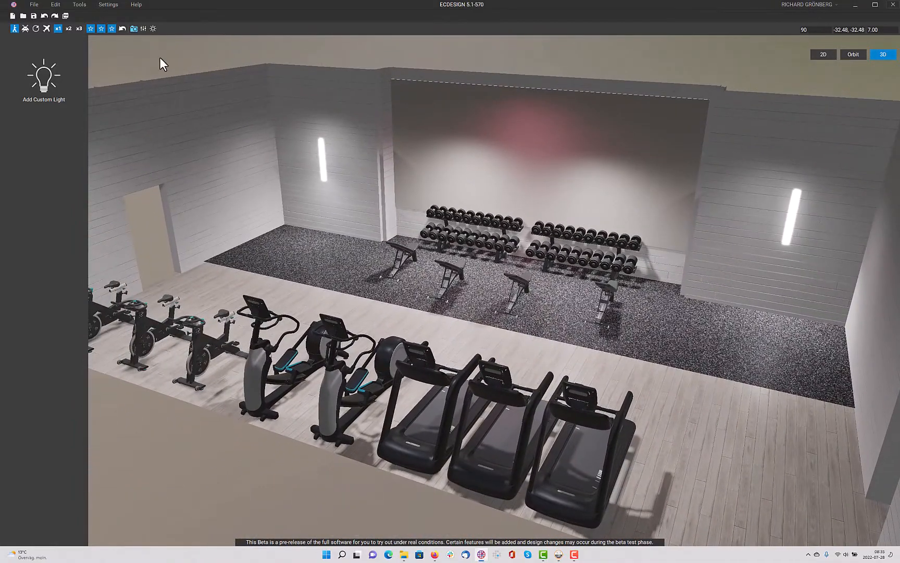
- Show the Single Image render resolution options for the current 3D gym view
click(134, 30)
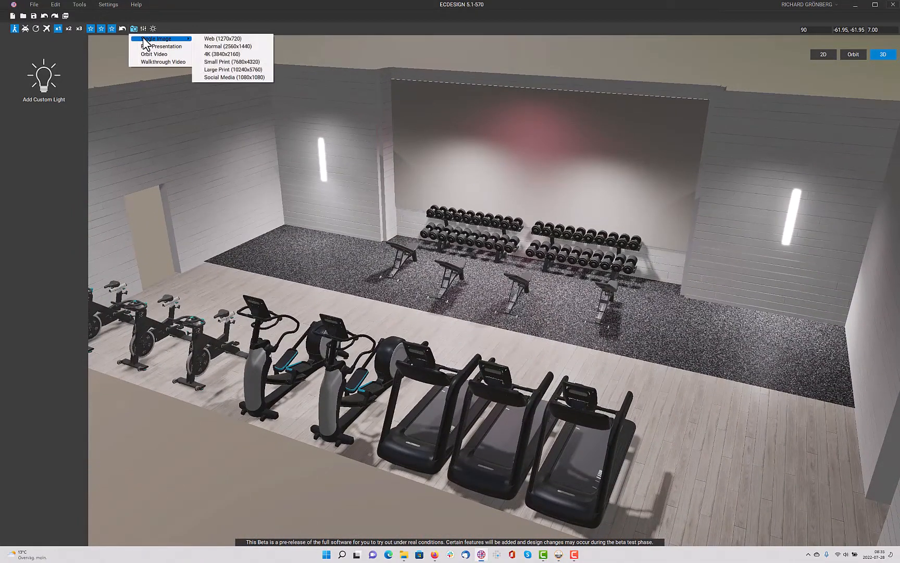
mouse_move(232, 61)
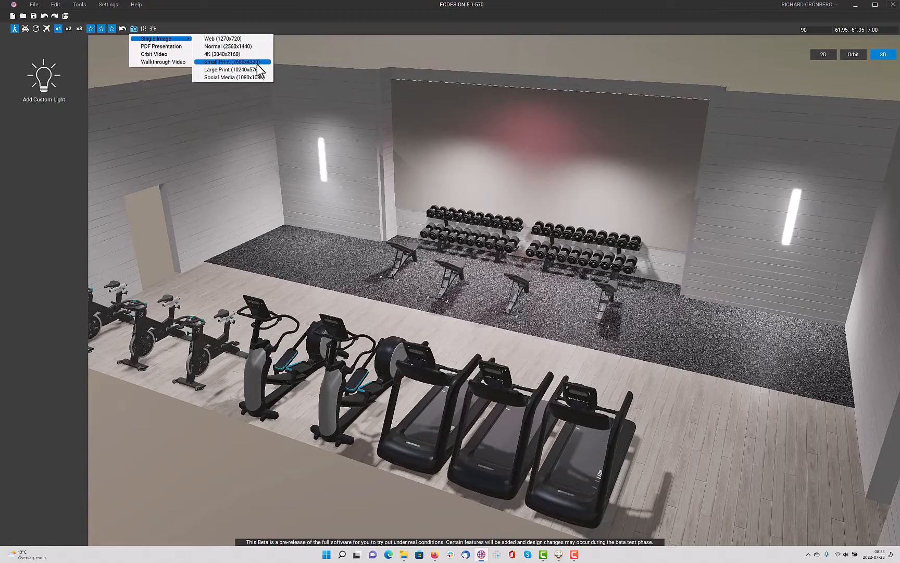